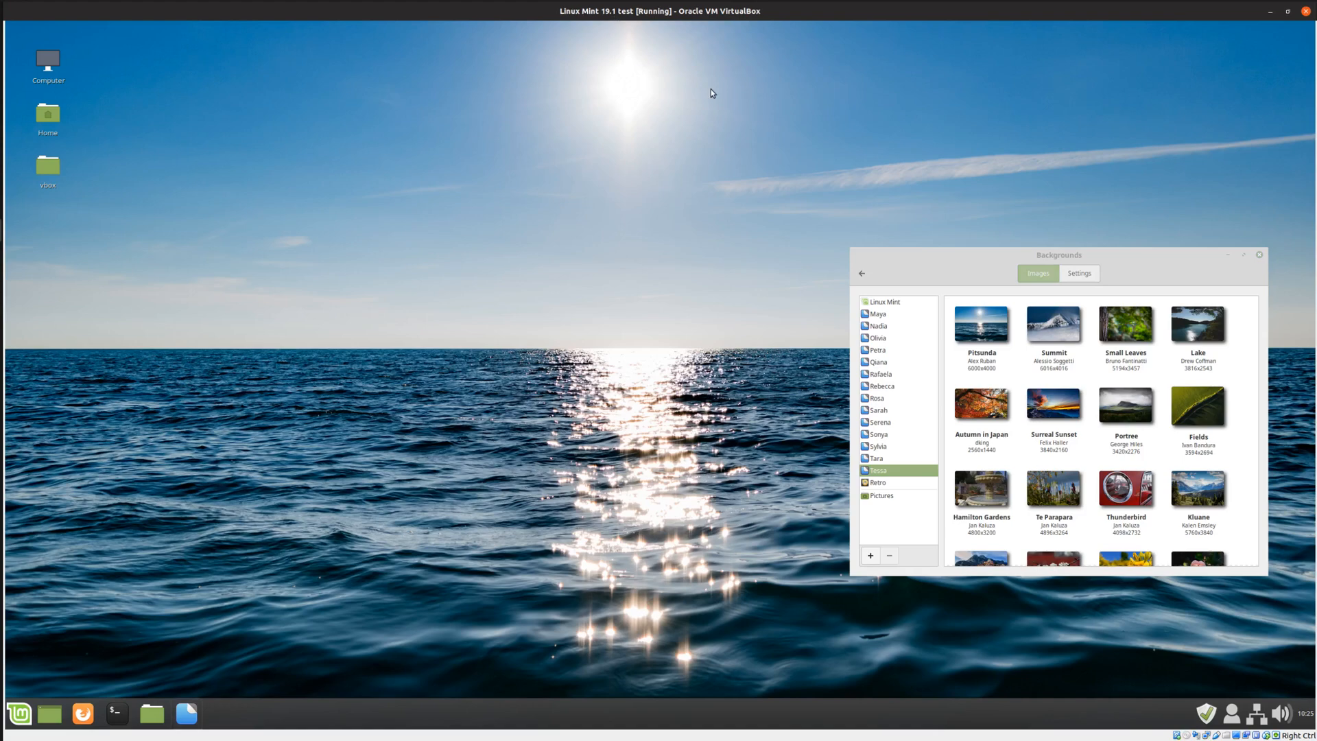
mouse_move(640, 255)
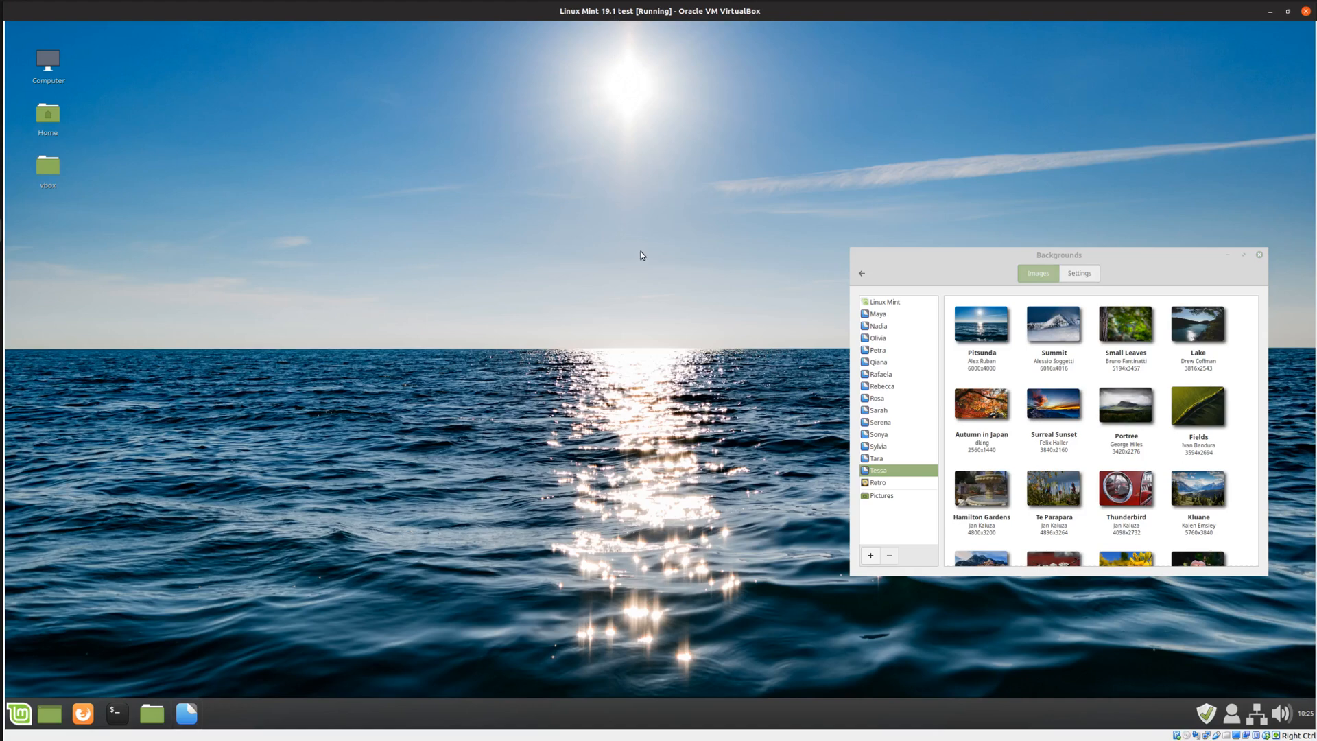
mouse_move(1125, 260)
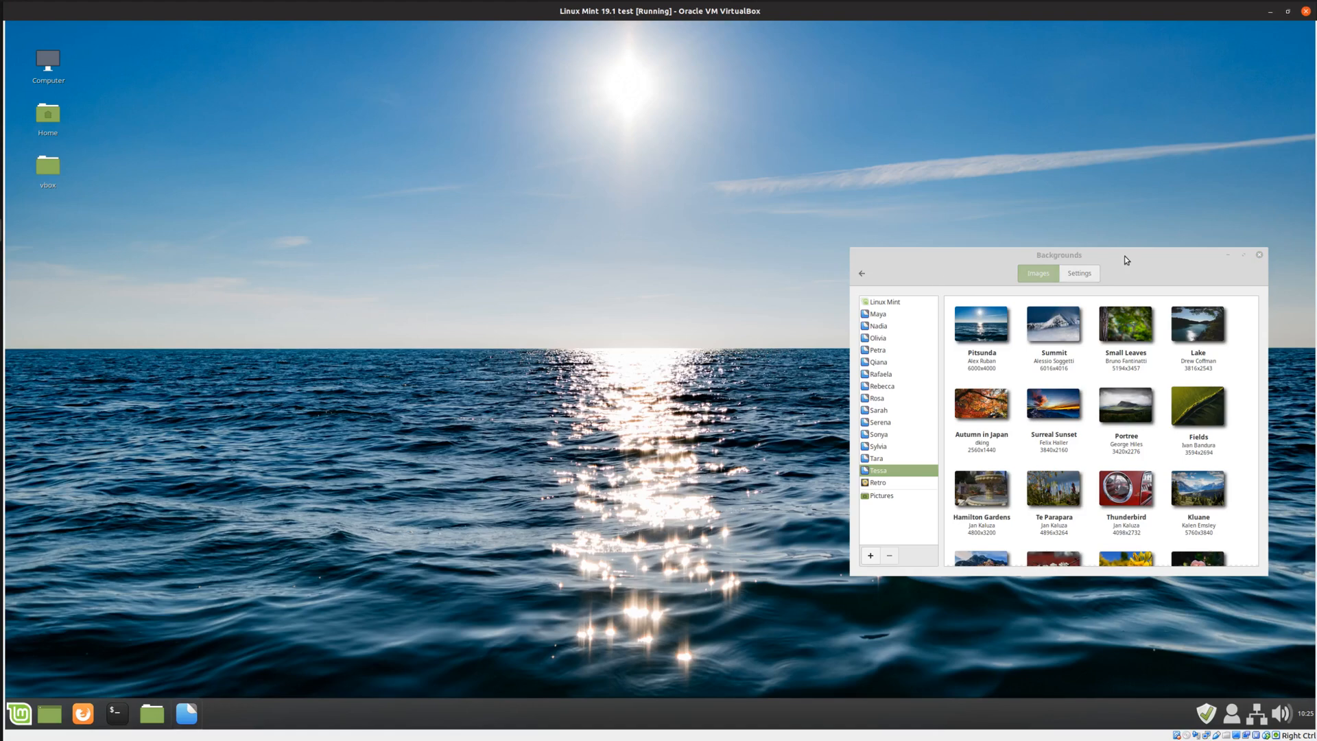
mouse_move(1138, 249)
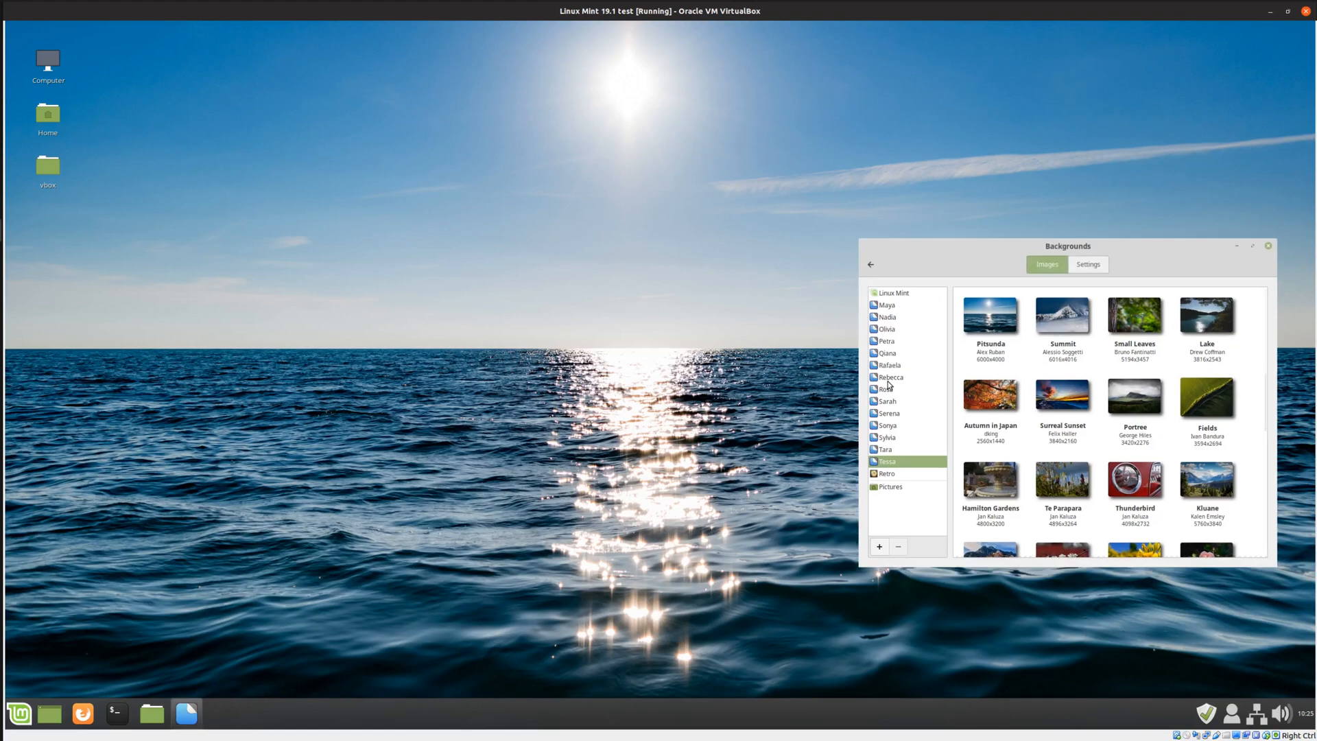
Browse the Maya wallpaper collection, then return to the Tessa collection
click(887, 304)
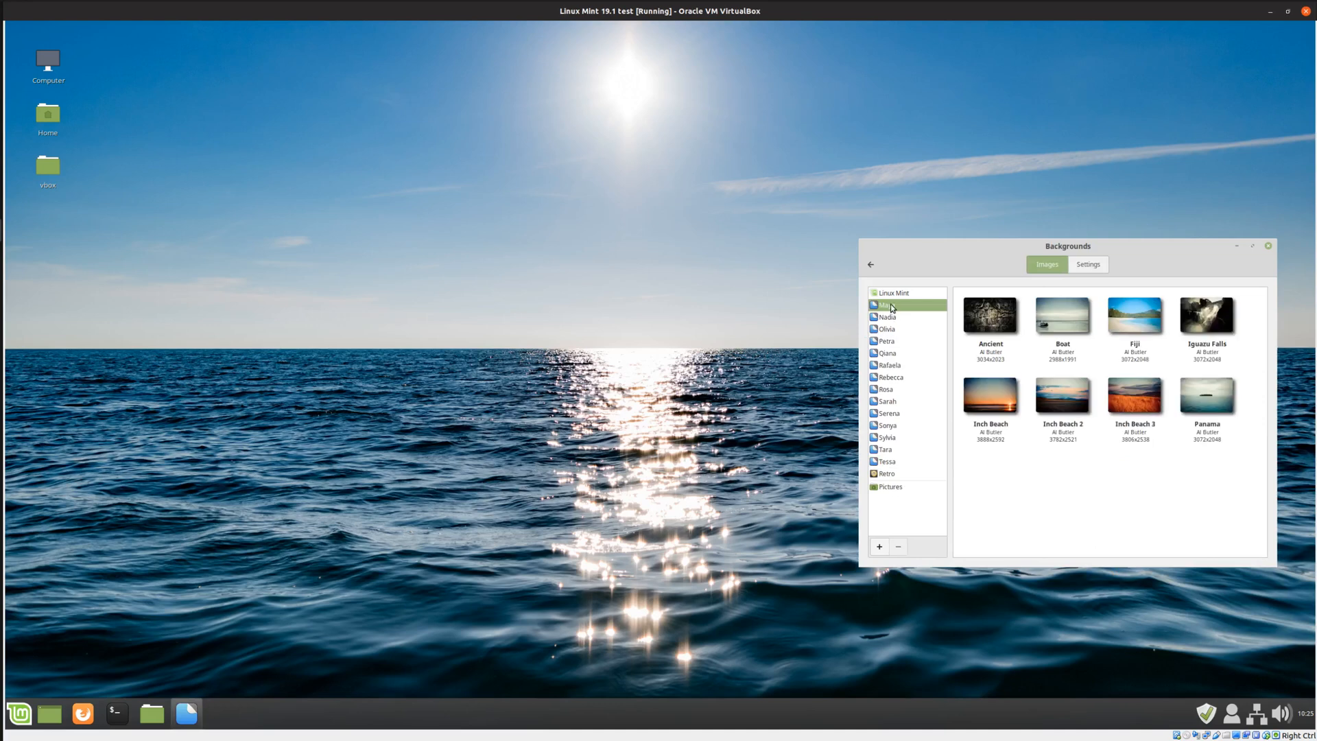
scroll(down, 3)
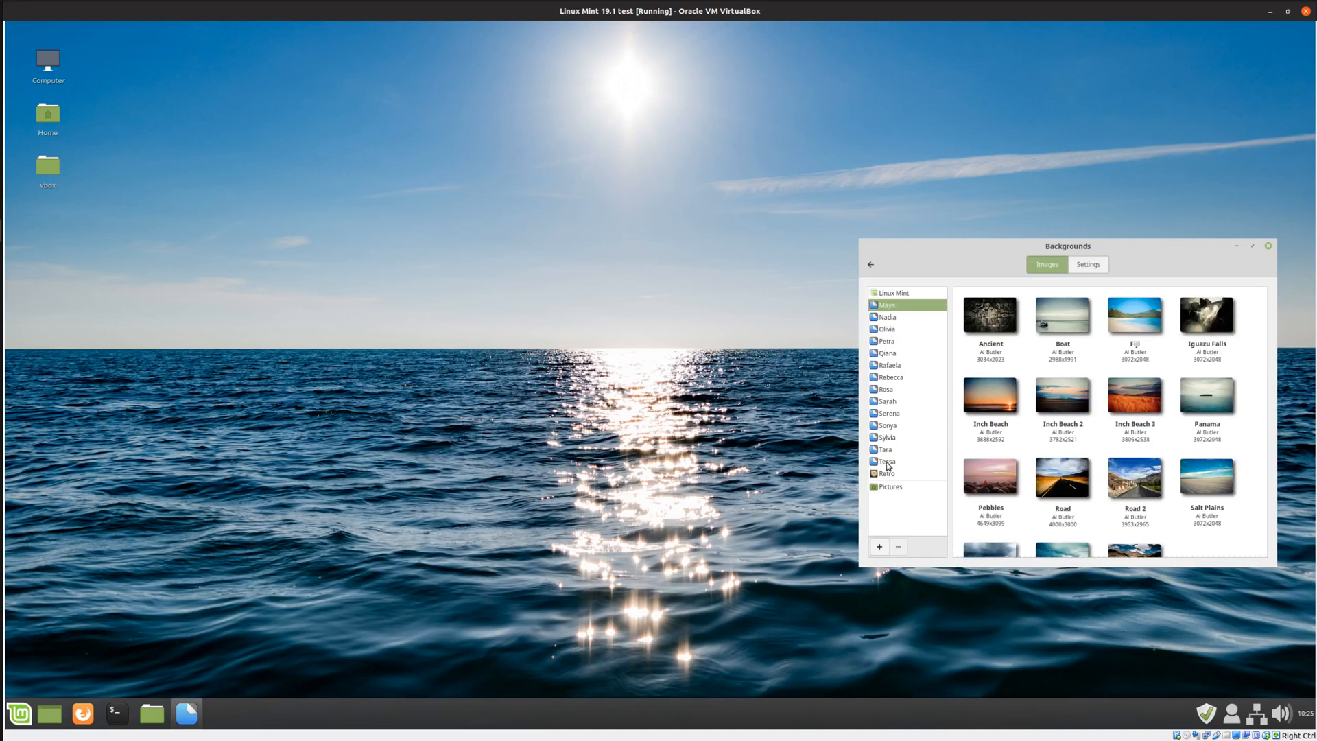
click(886, 461)
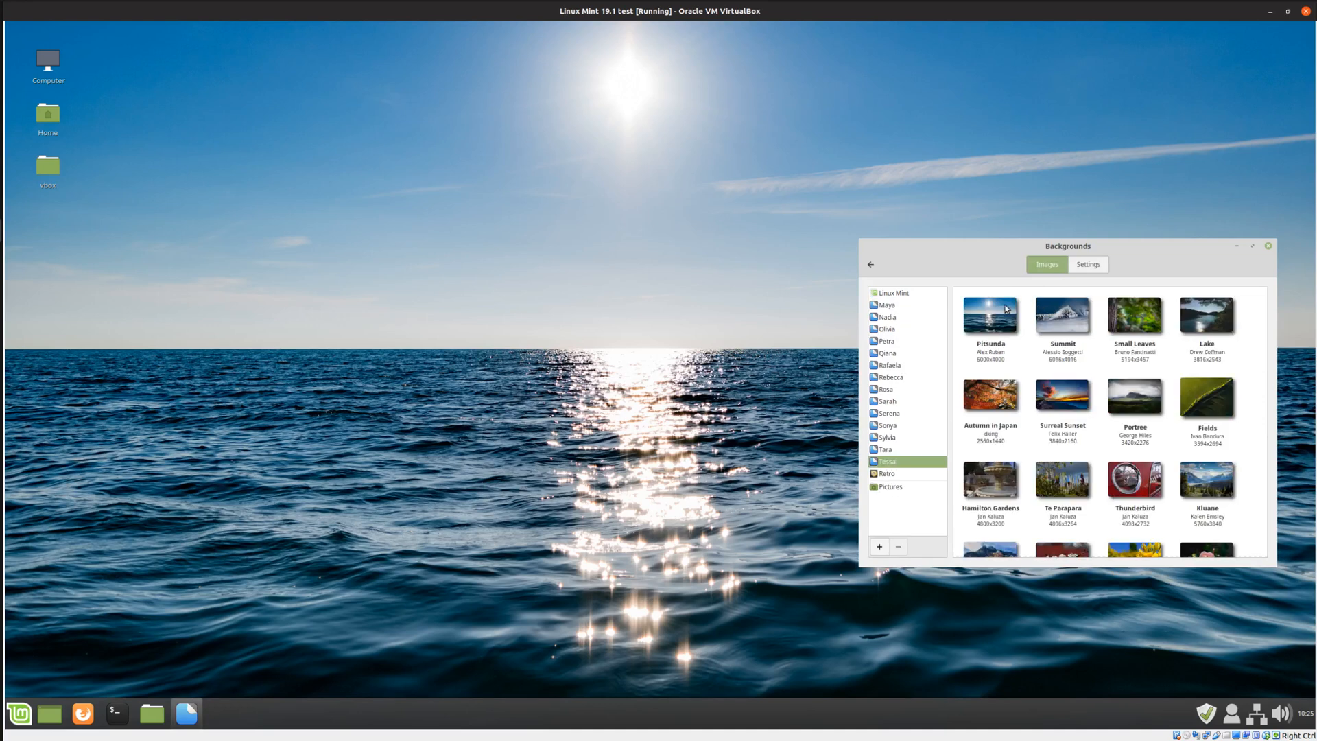
Apply Pitsunda, Summit, Small Leaves, Lake, Fields, Portree and Surreal Sunset wallpapers in turn
click(989, 316)
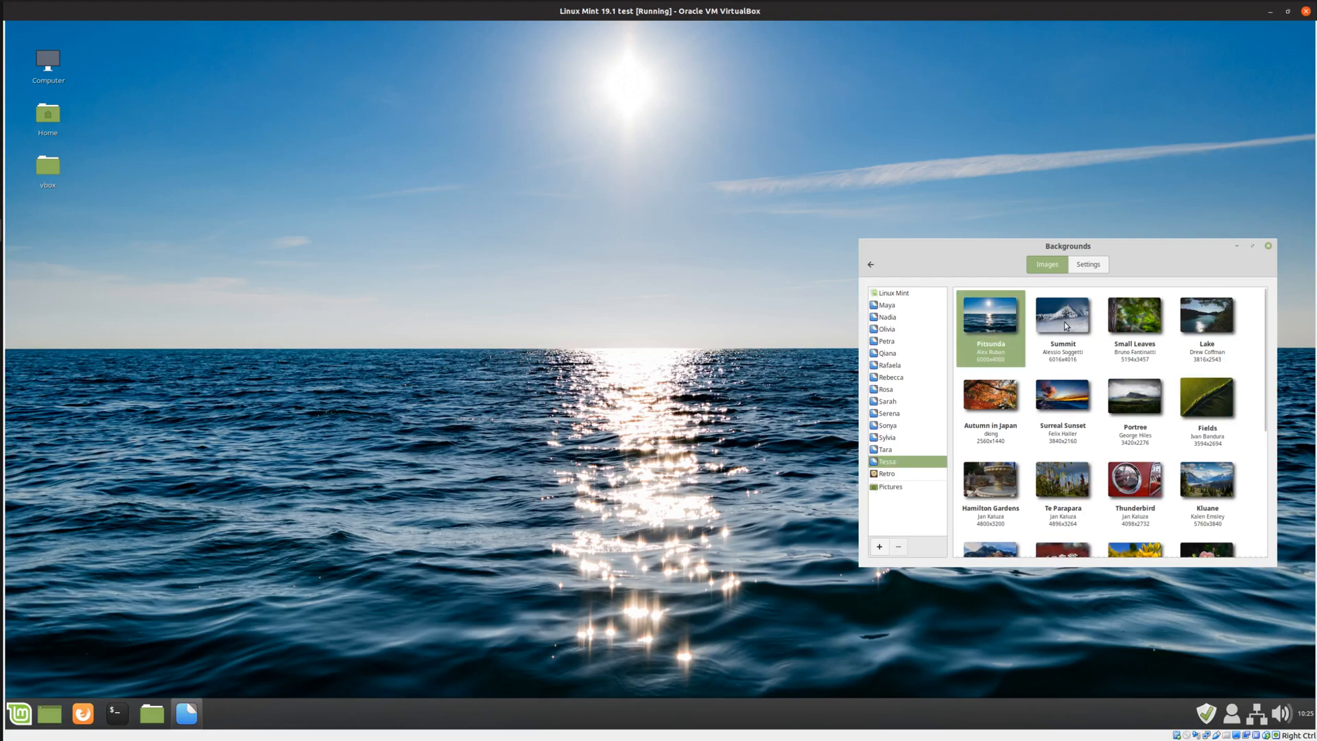
click(1062, 324)
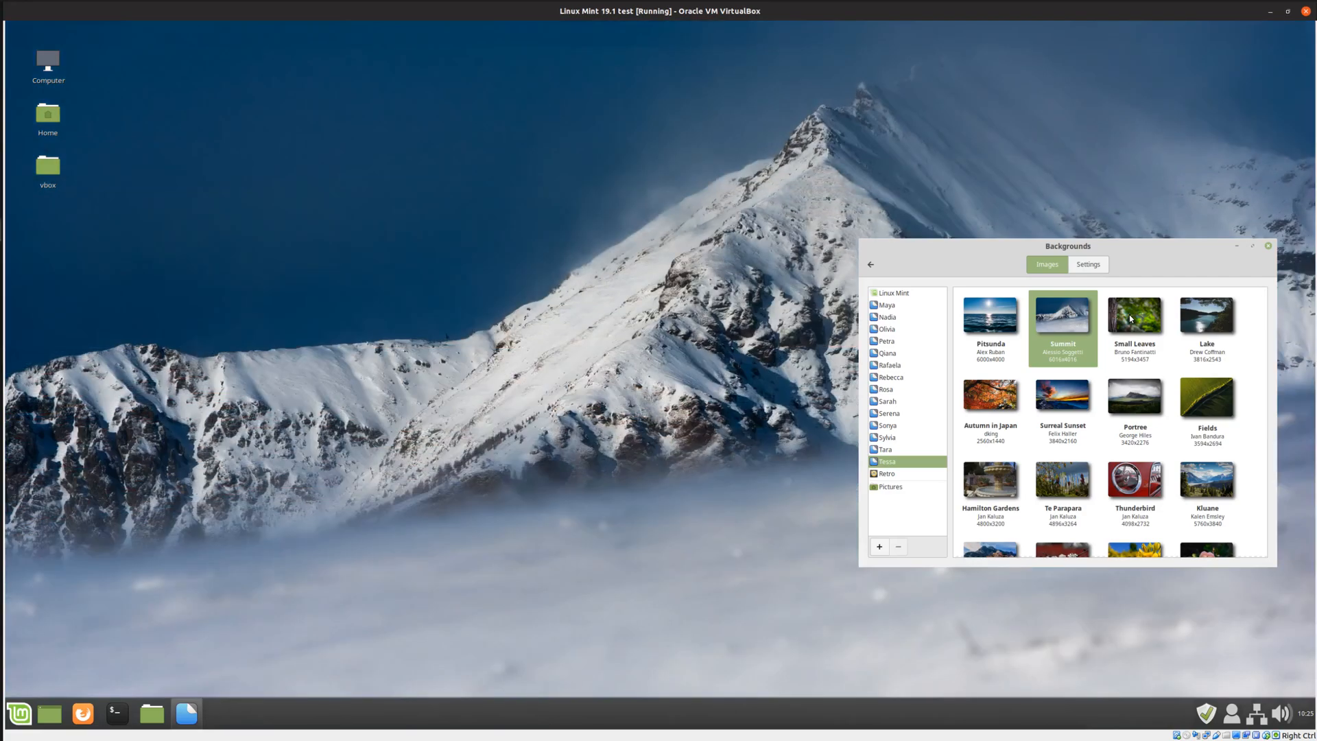
click(1134, 316)
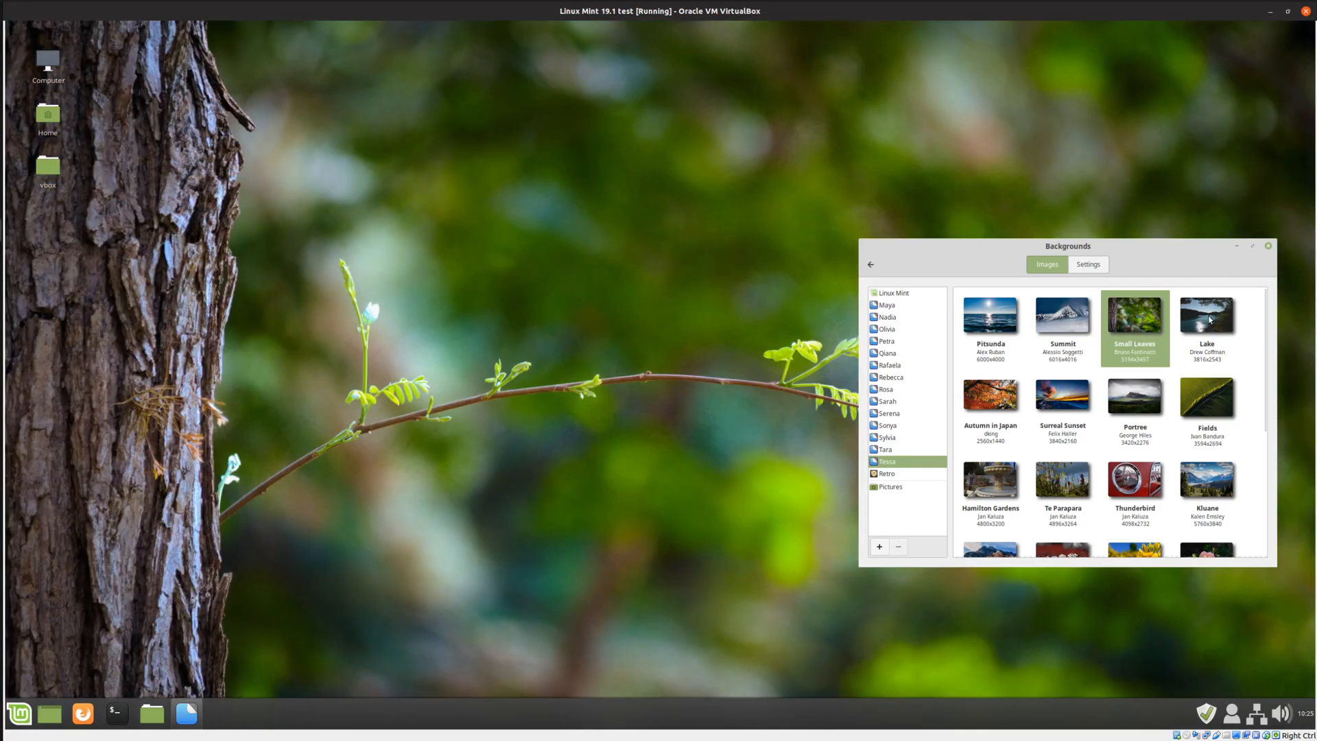
click(1206, 326)
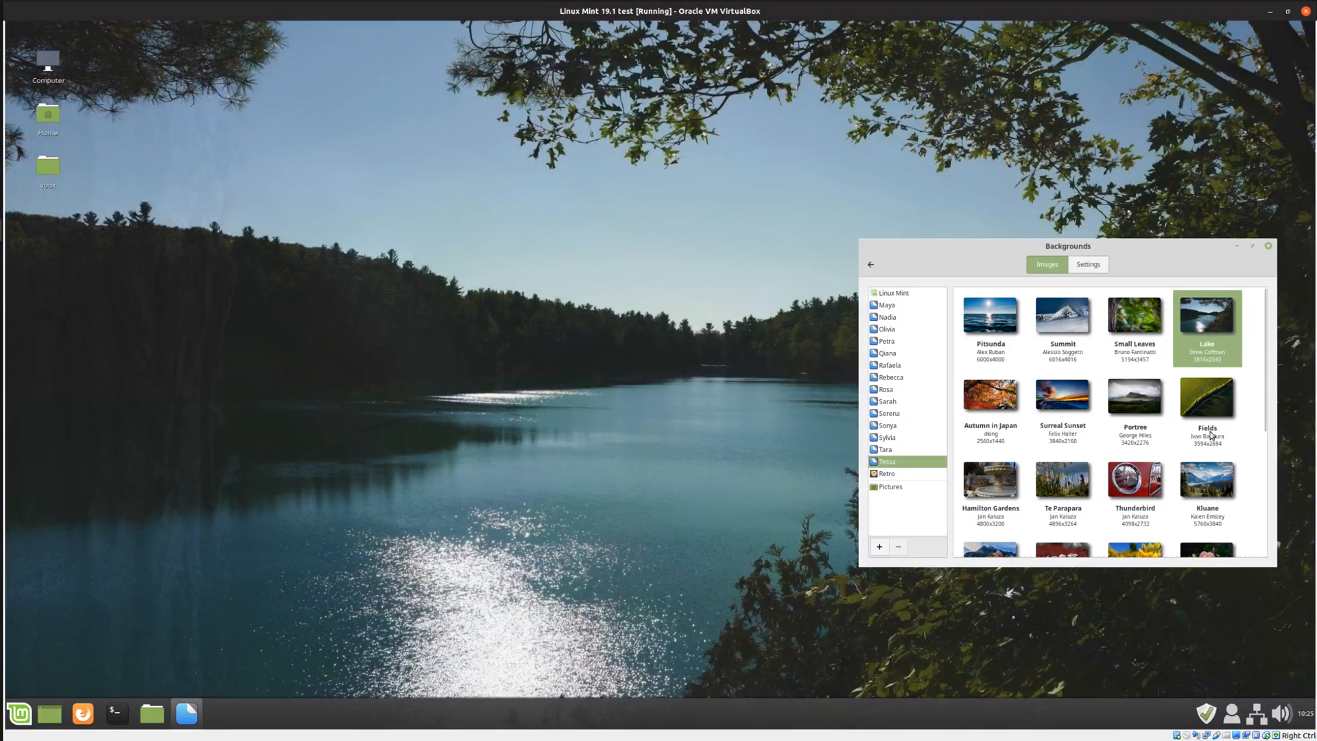
click(1205, 398)
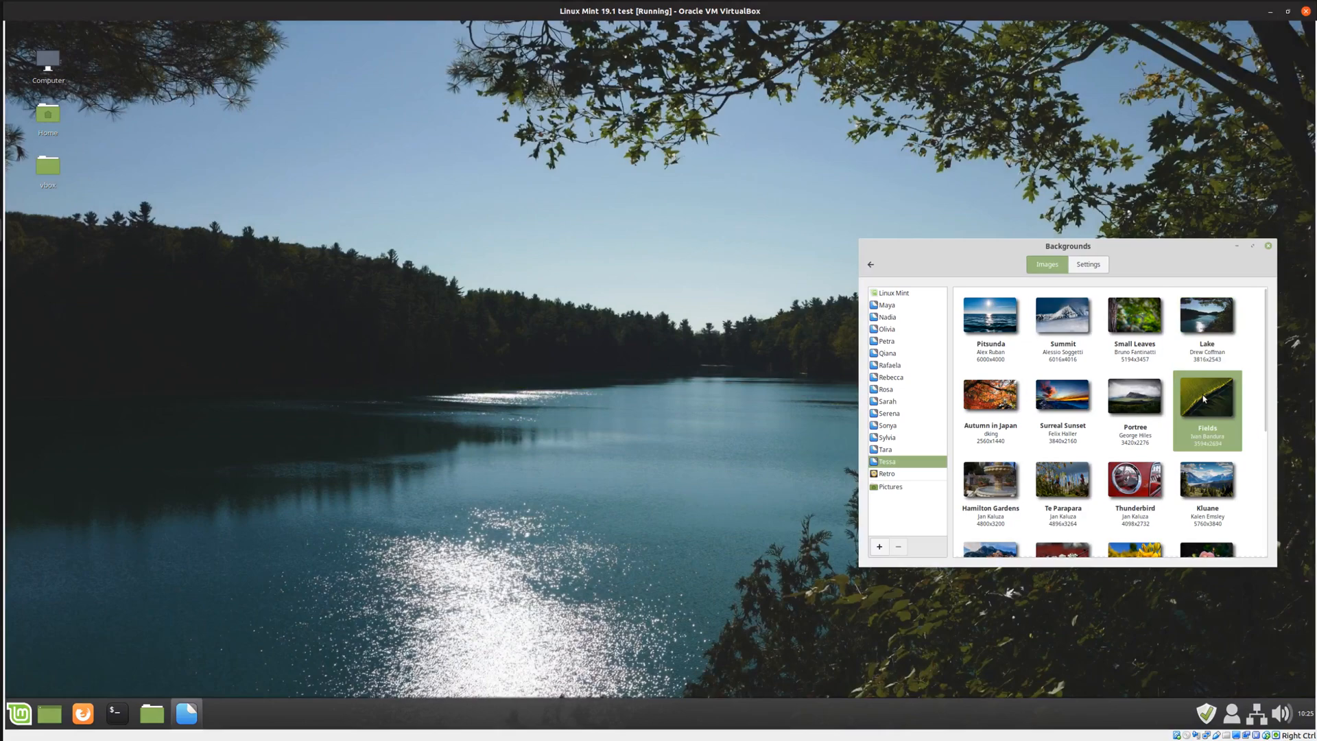
click(1134, 397)
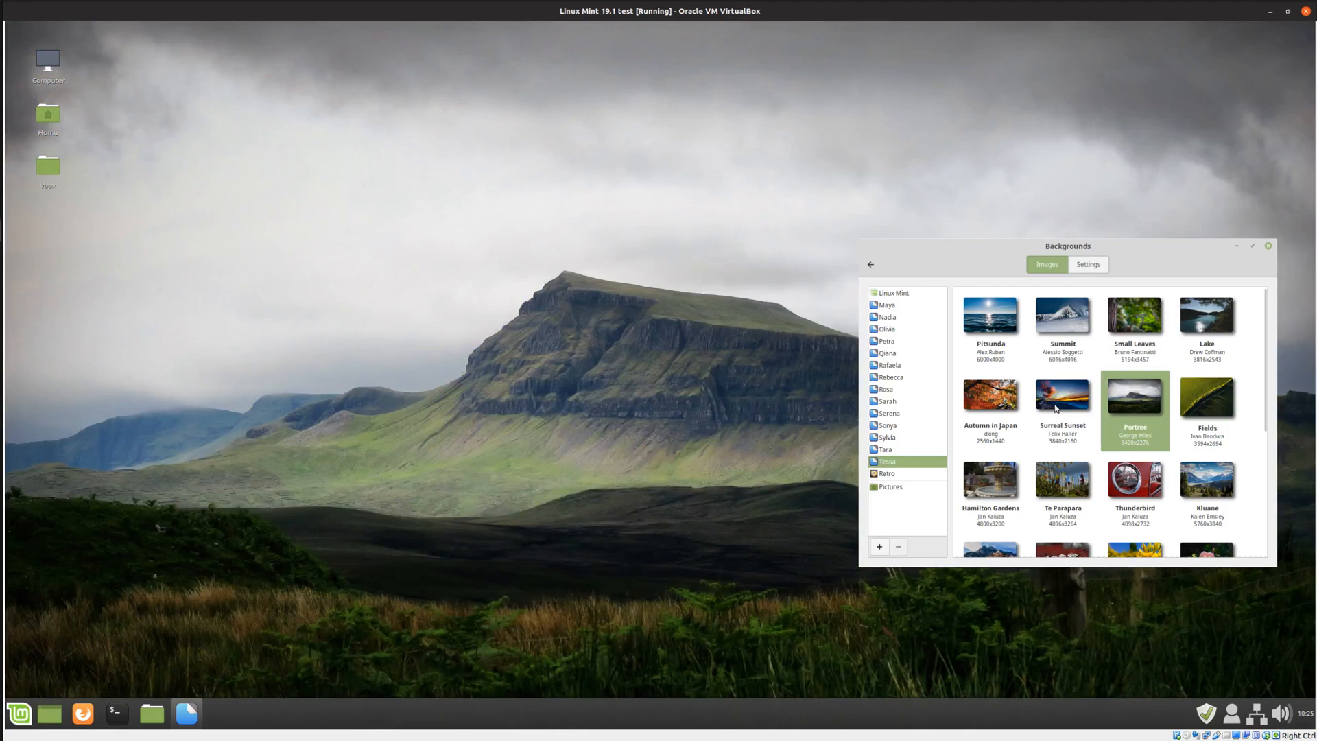
click(1062, 395)
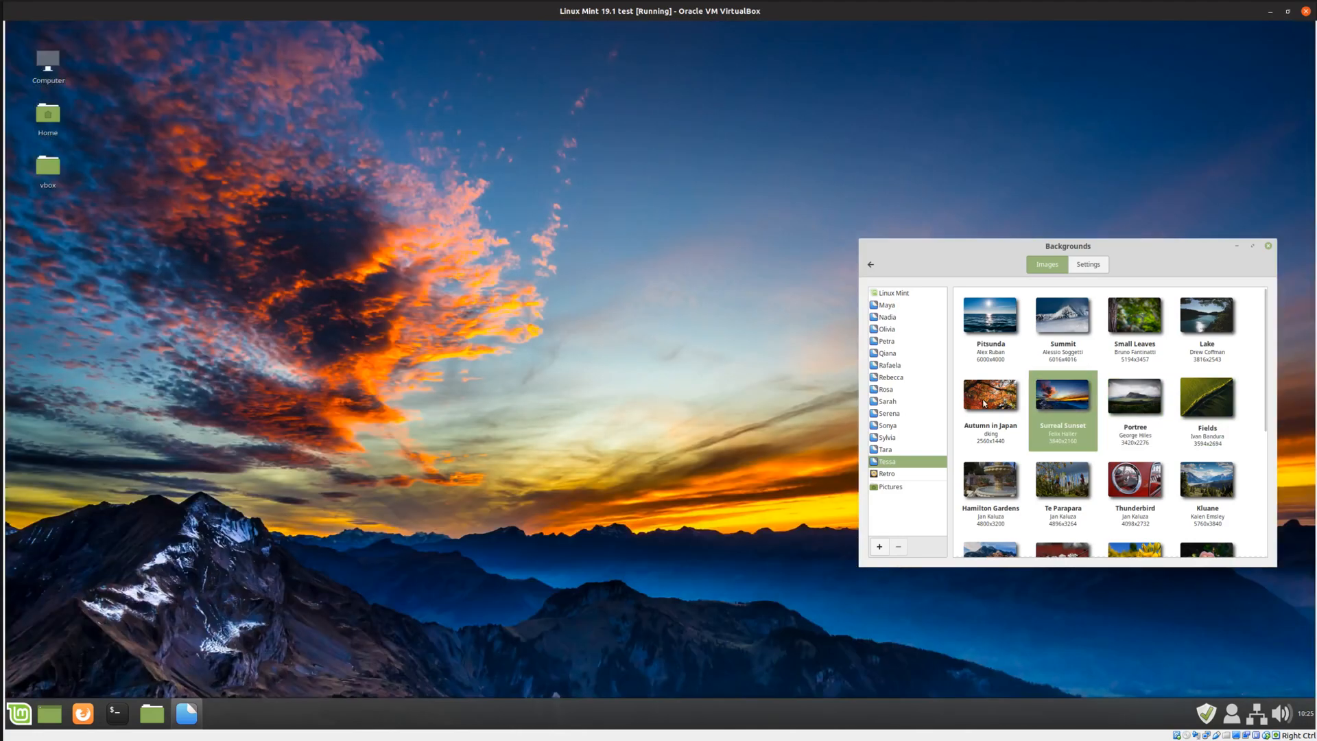
mouse_move(1086, 233)
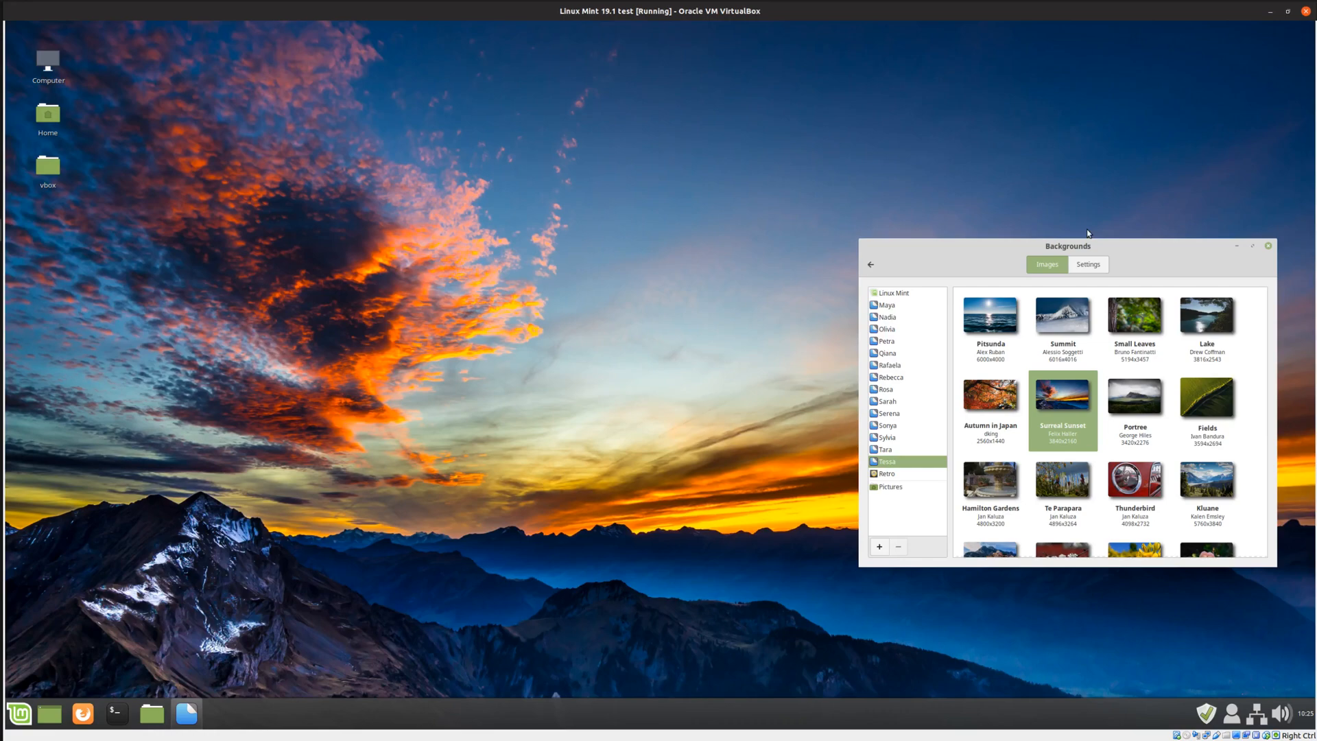
drag(1067, 245, 1218, 246)
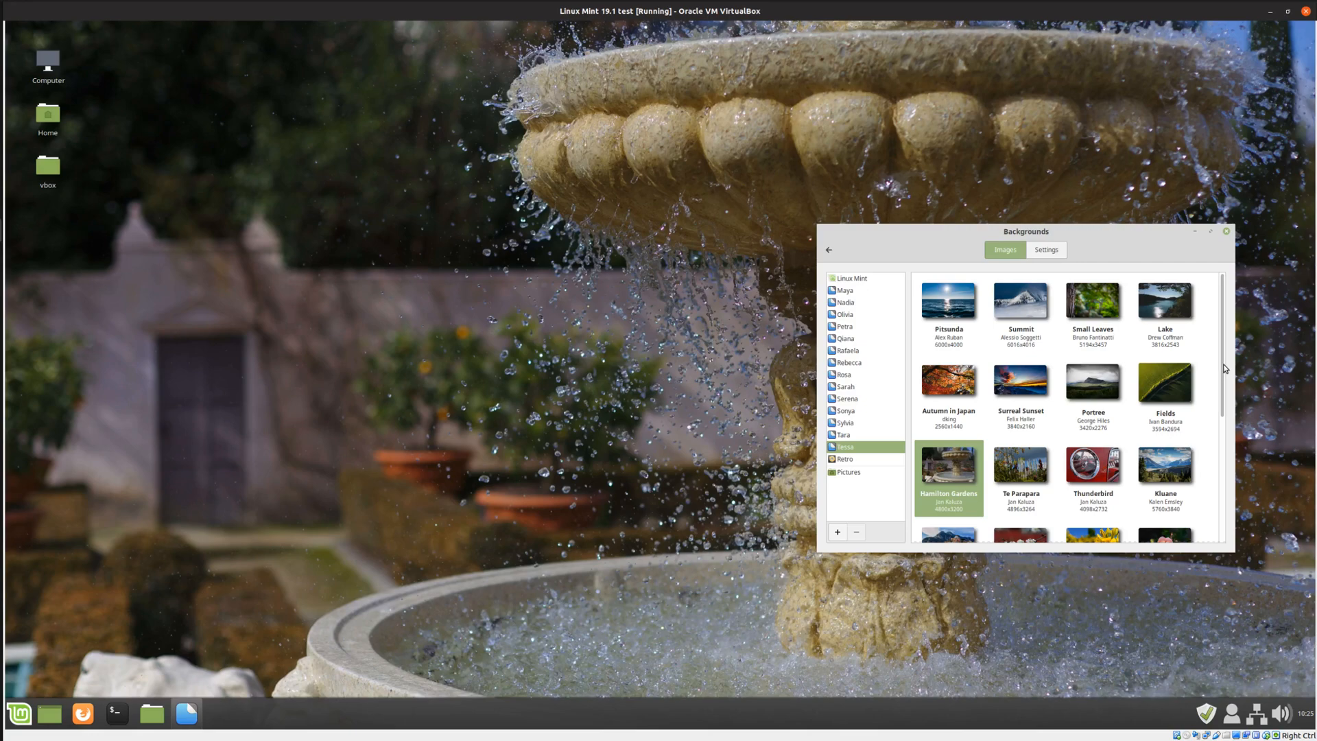
Apply Te Parapara, Thunderbird, Kluane and finally Santorini as the wallpaper
scroll(down, 3)
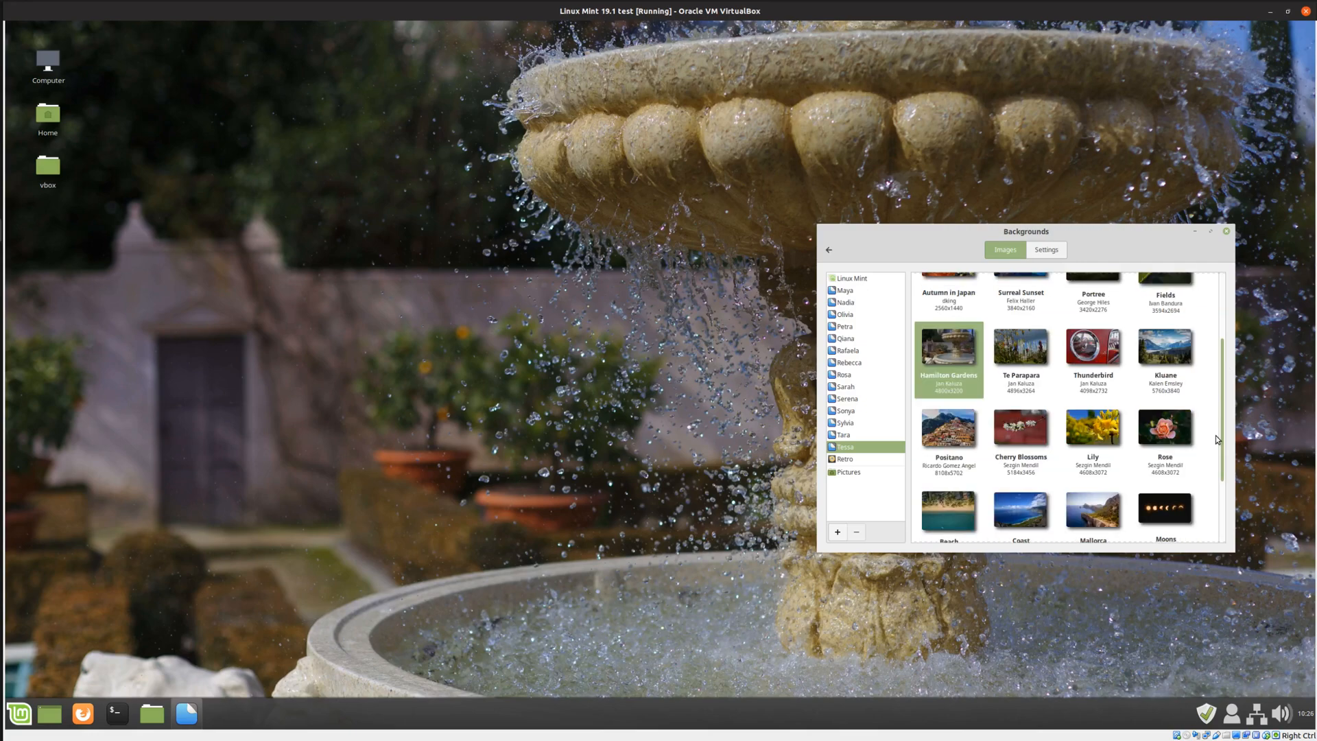
scroll(down, 3)
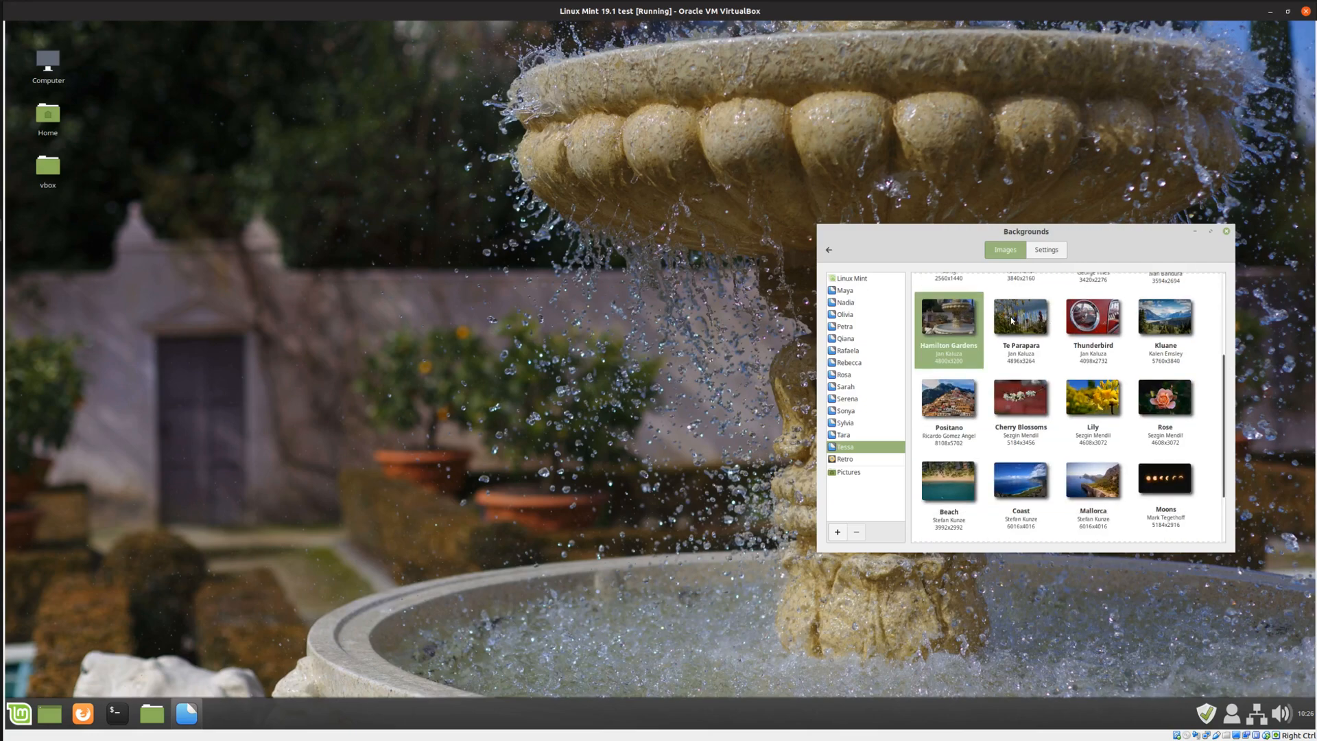
click(1019, 324)
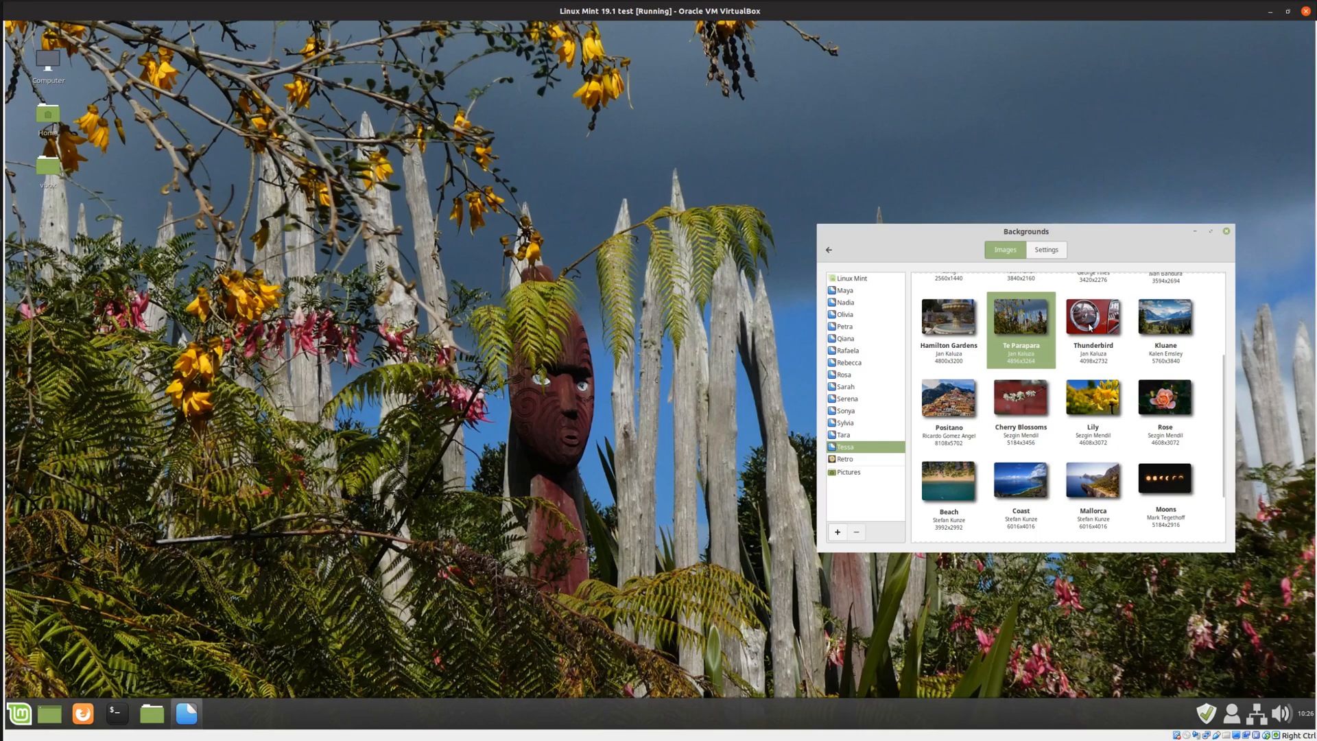
click(1092, 317)
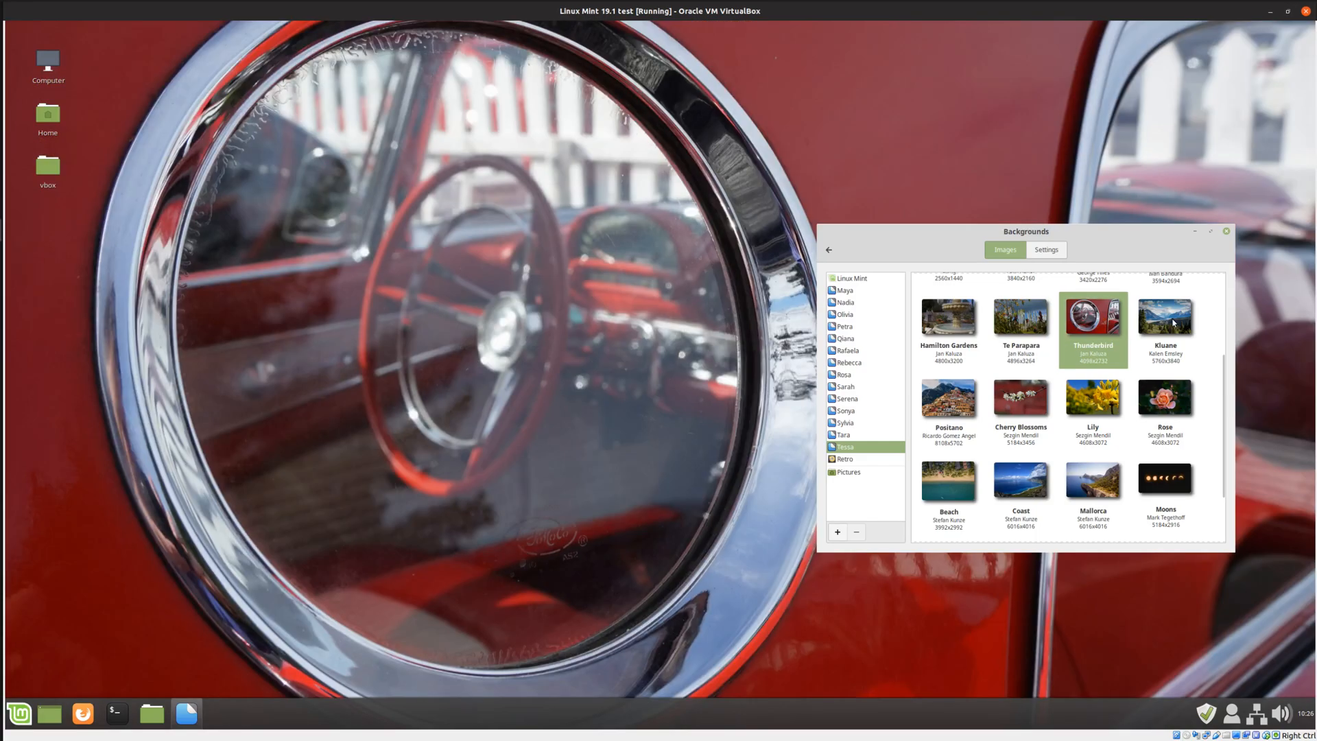
click(1165, 320)
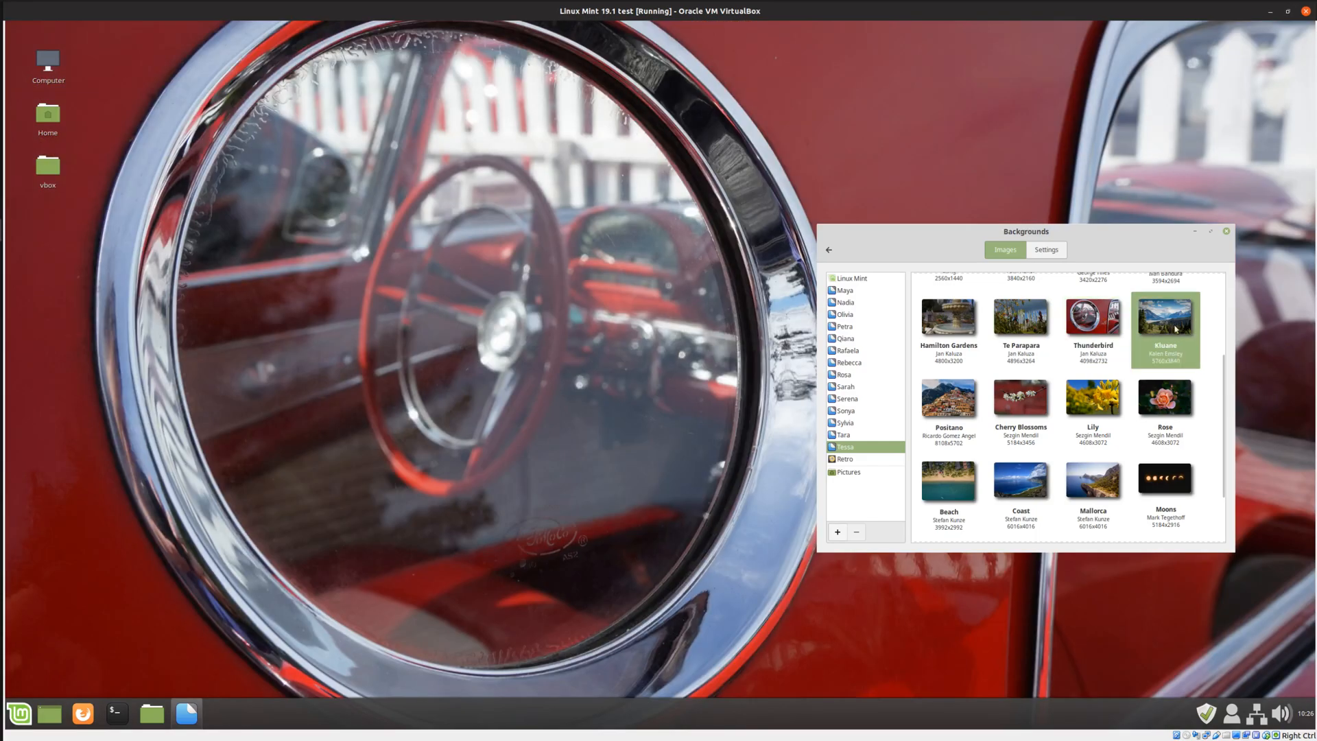
click(947, 400)
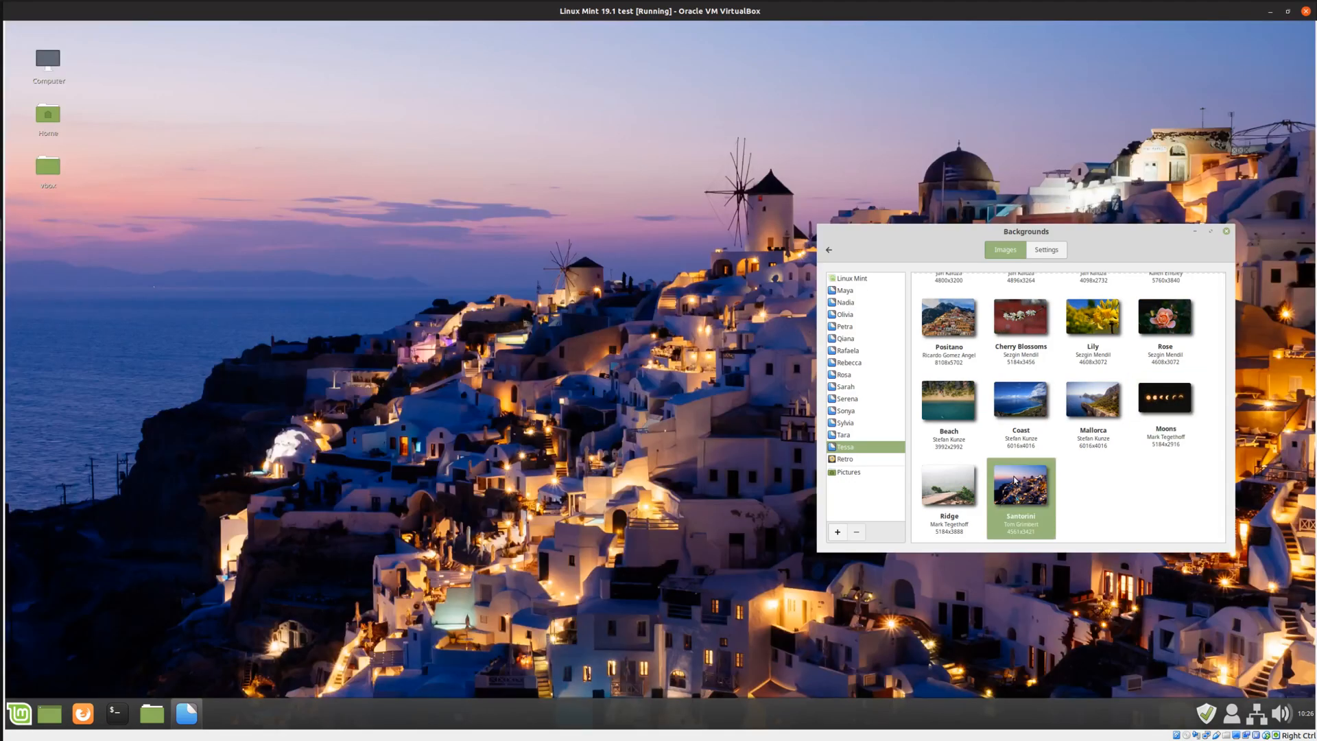
mouse_move(1056, 327)
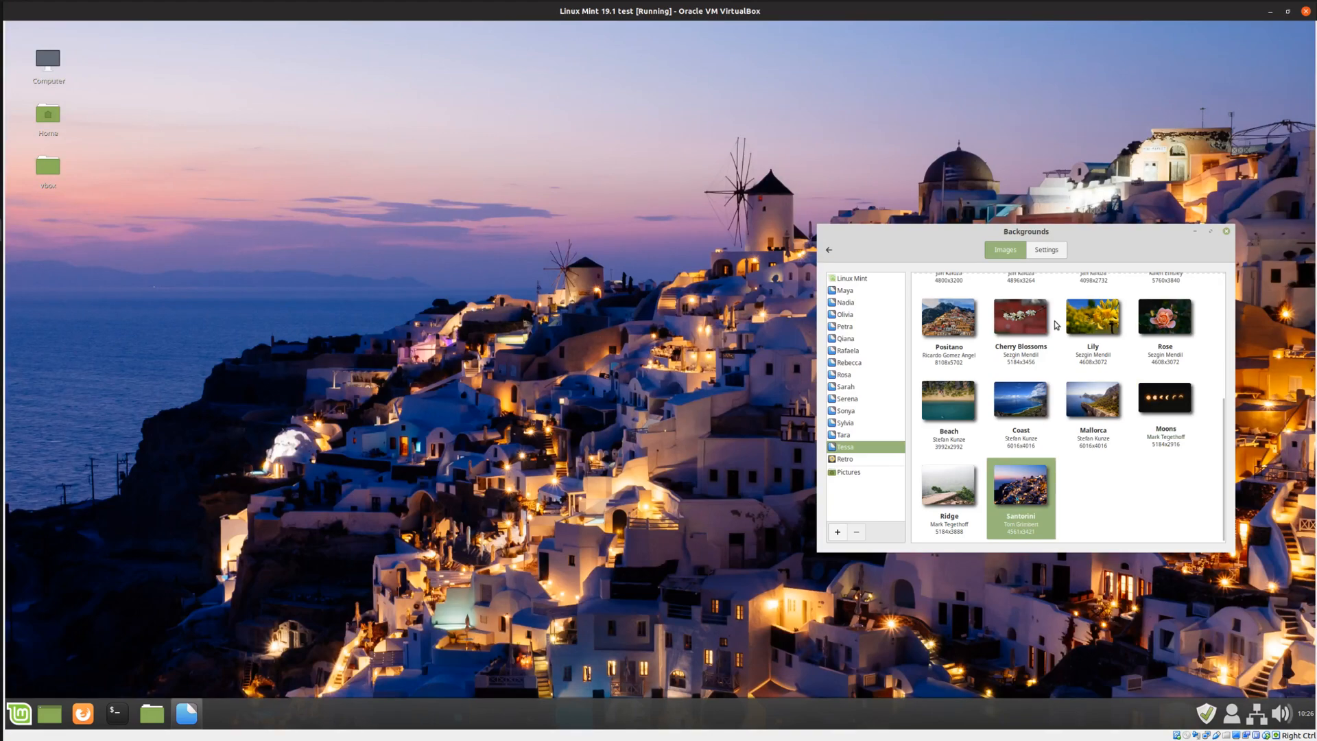
Apply Ridge, then Pitsunda, then settle on Surreal Sunset as the wallpaper
click(948, 490)
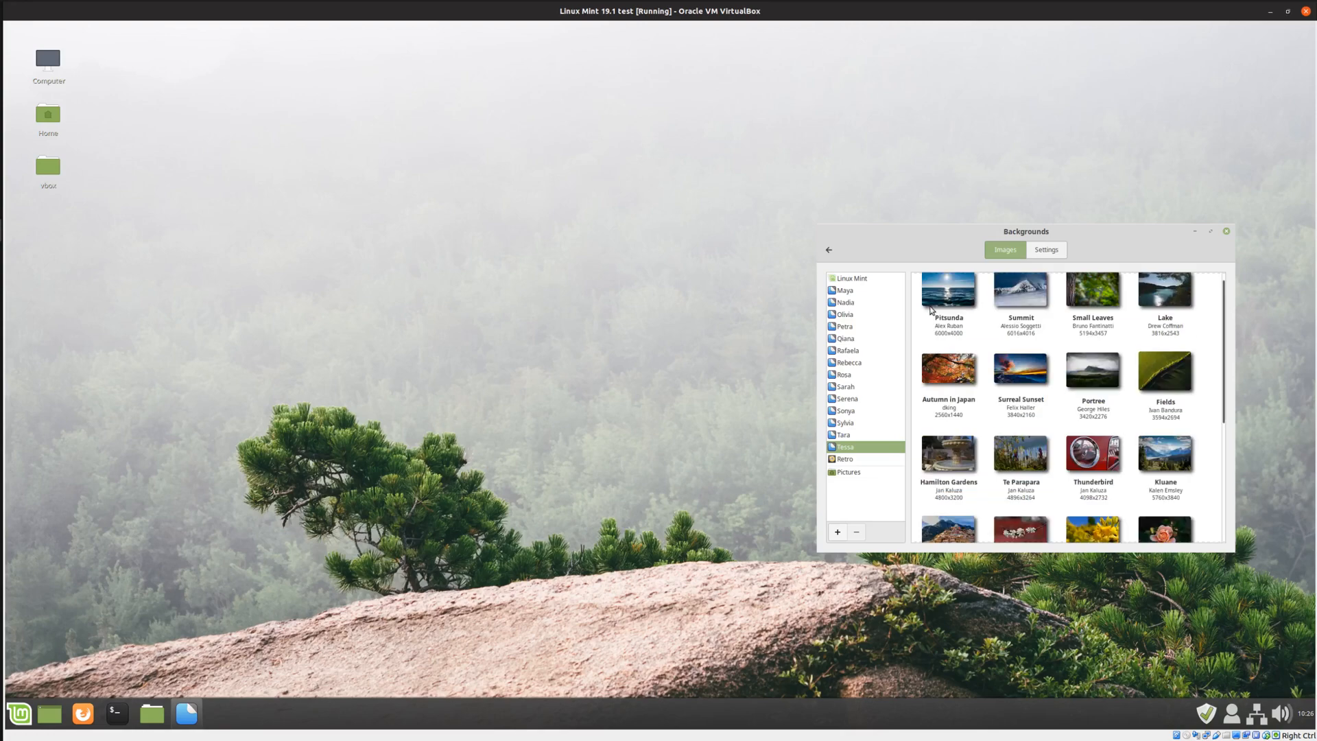
click(947, 294)
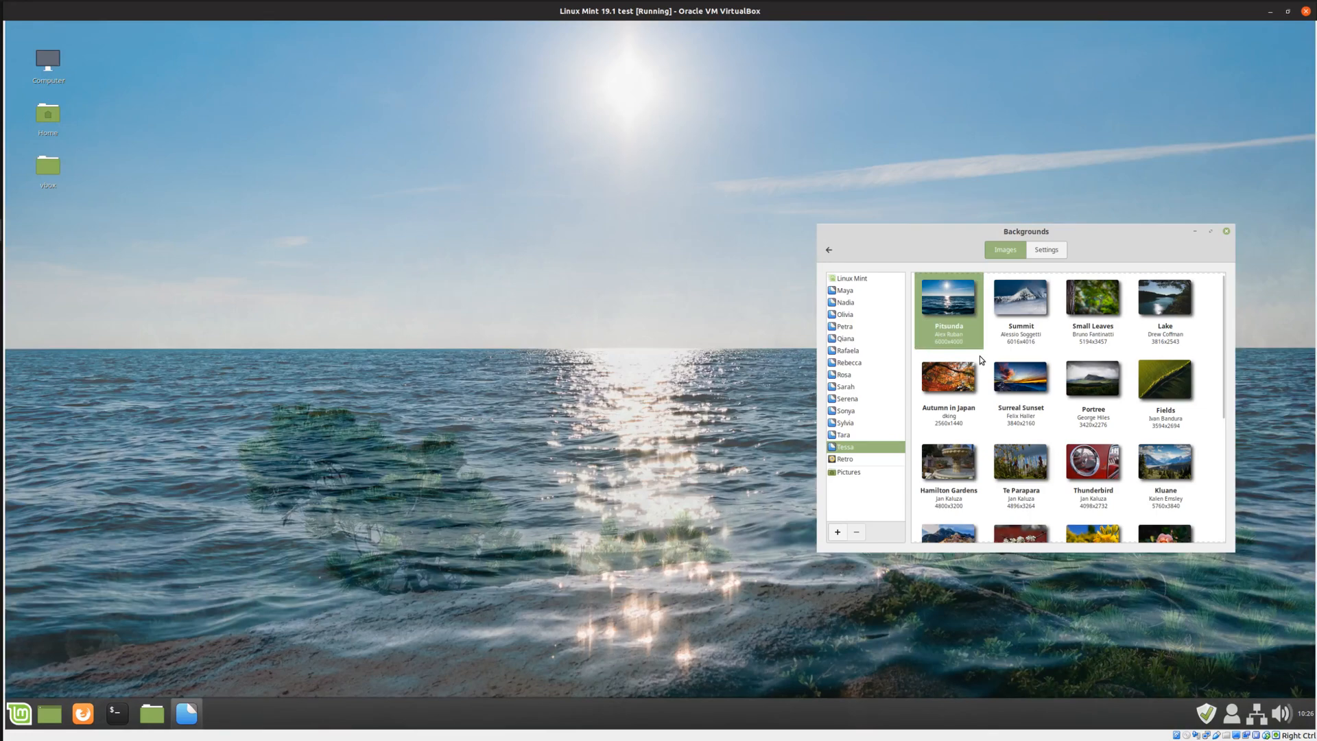
click(1020, 379)
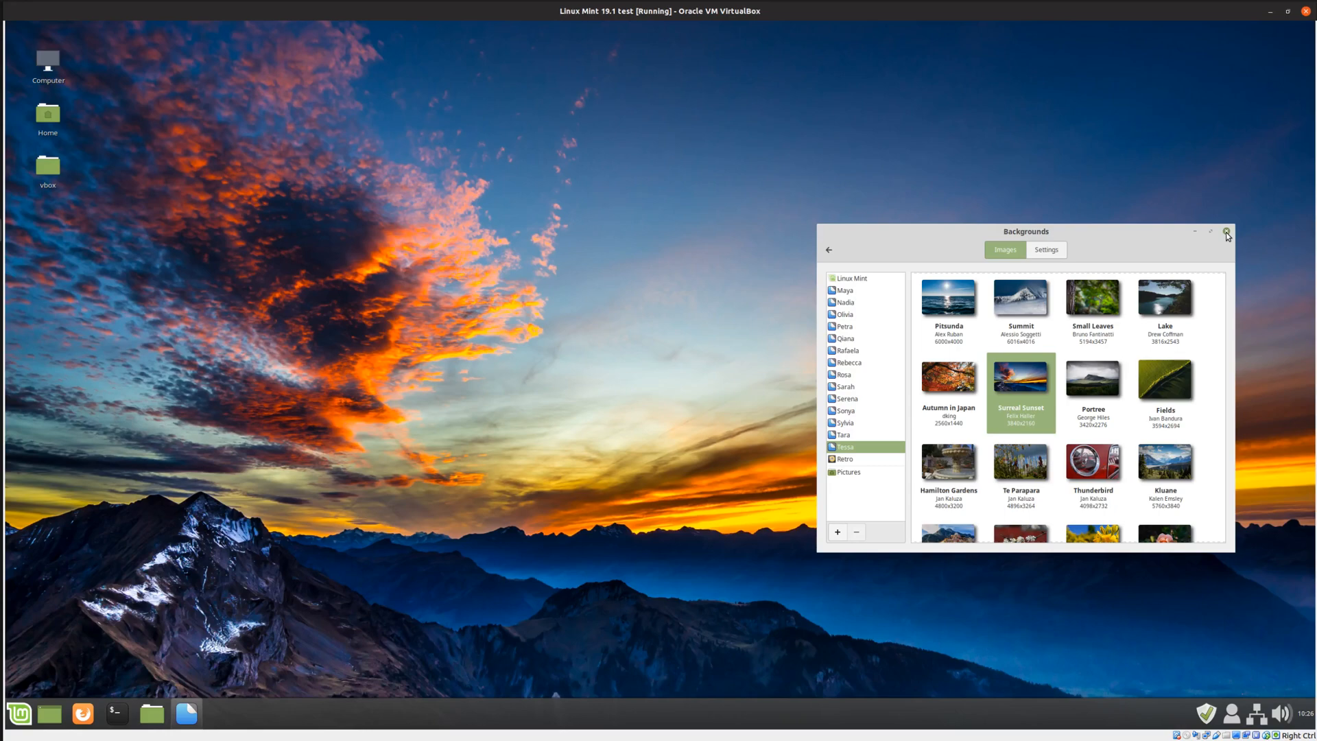
Close the Backgrounds window, keeping Surreal Sunset on the desktop
click(1226, 232)
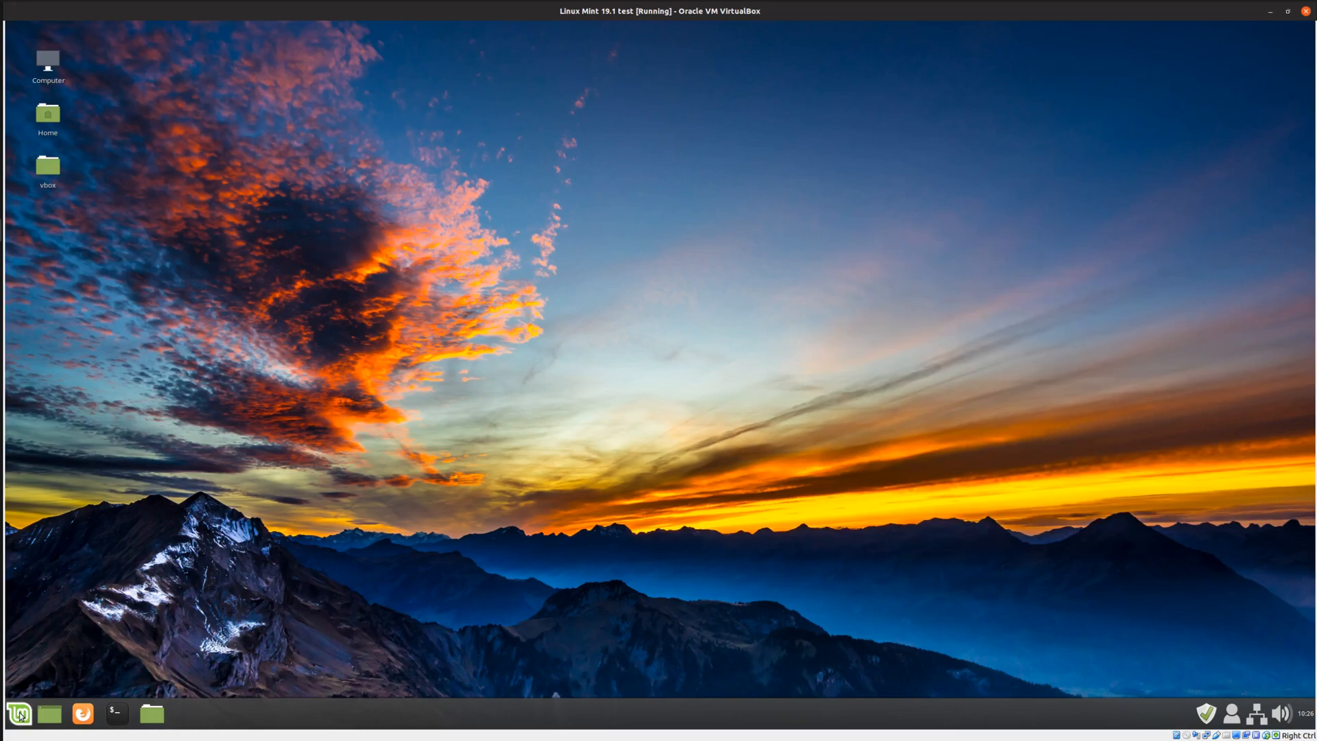
mouse_move(17, 714)
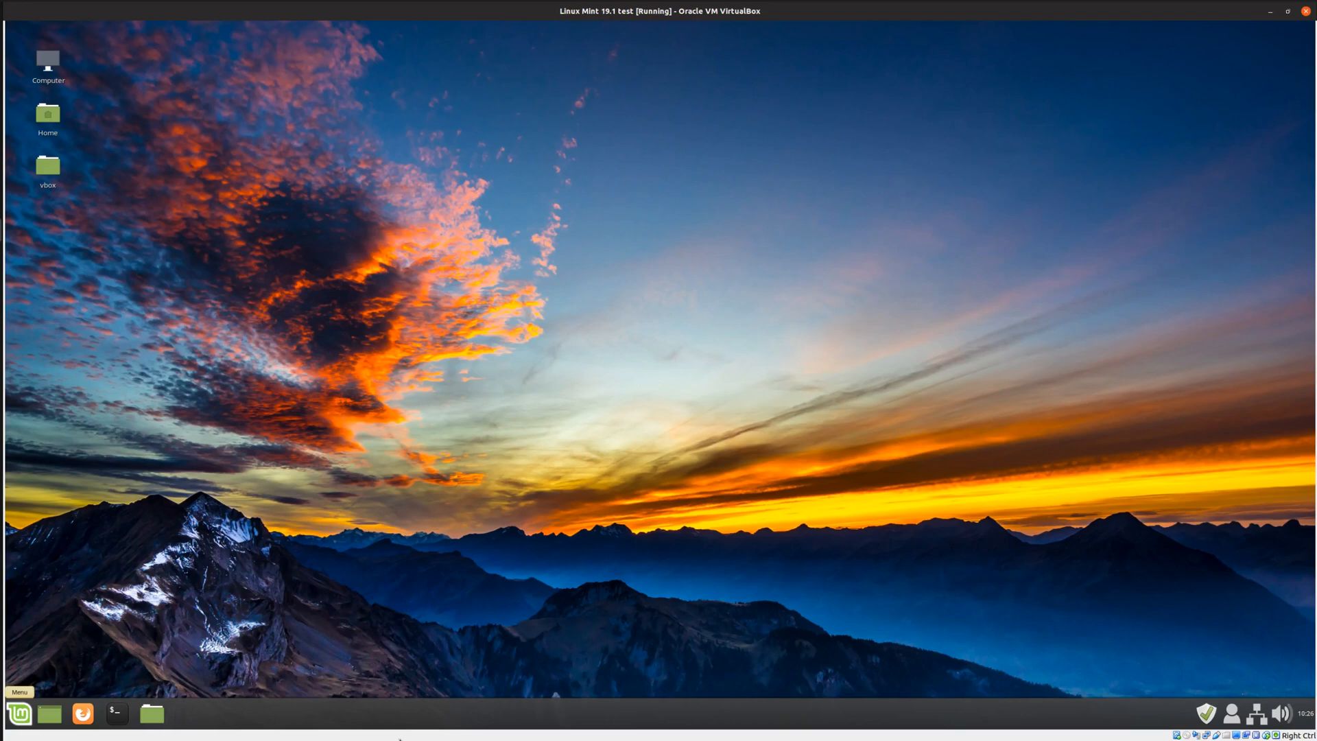